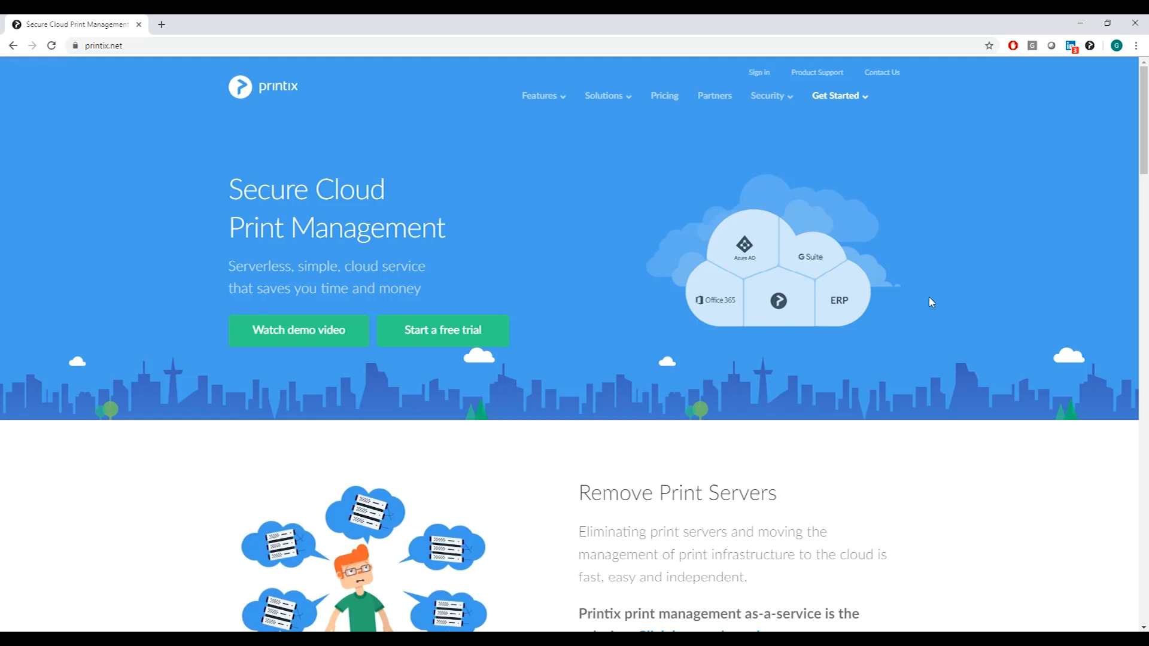
pyautogui.moveTo(667, 166)
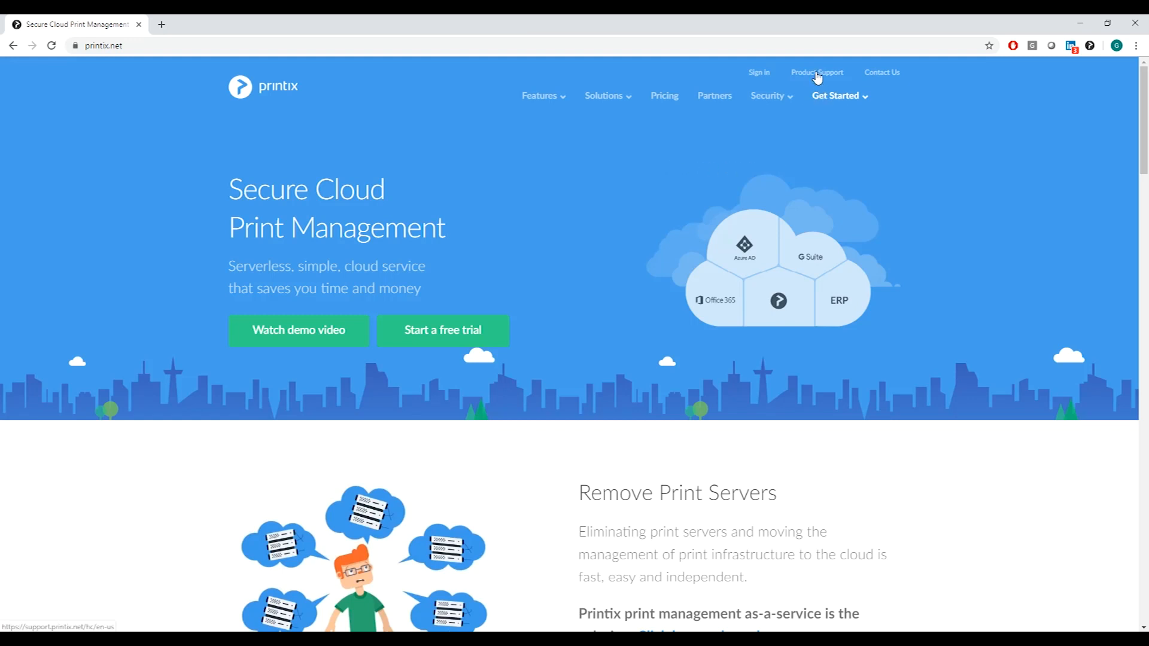
# Step: Go from printix.net to Product Support and open the Changelog section
pyautogui.click(816, 72)
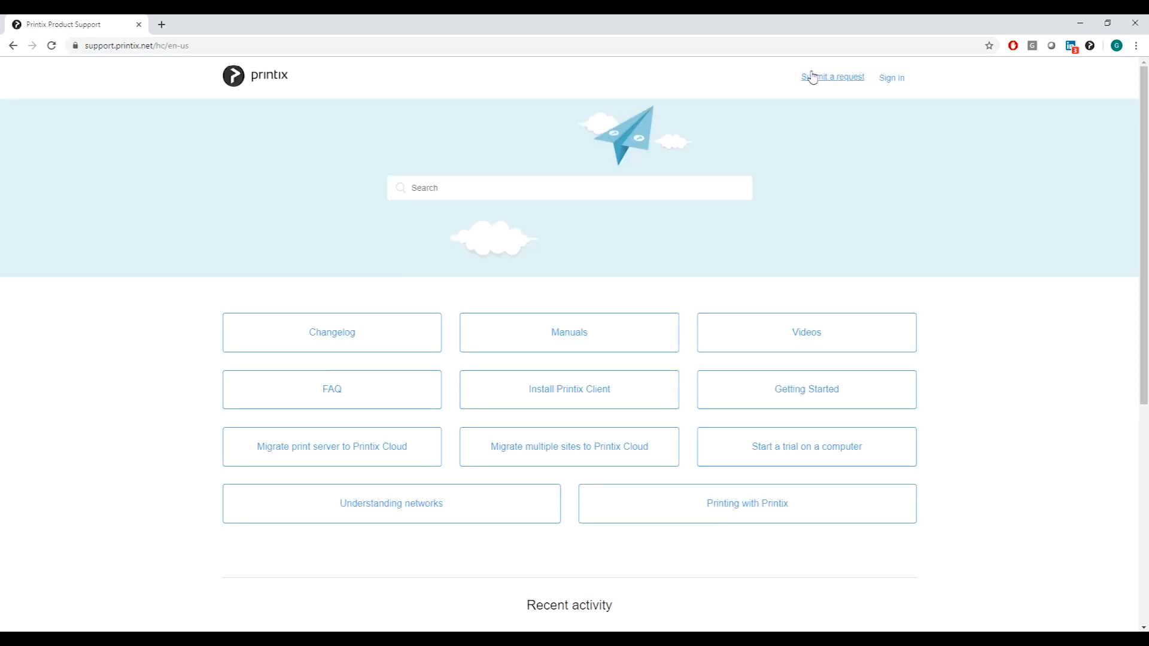
pyautogui.moveTo(331, 332)
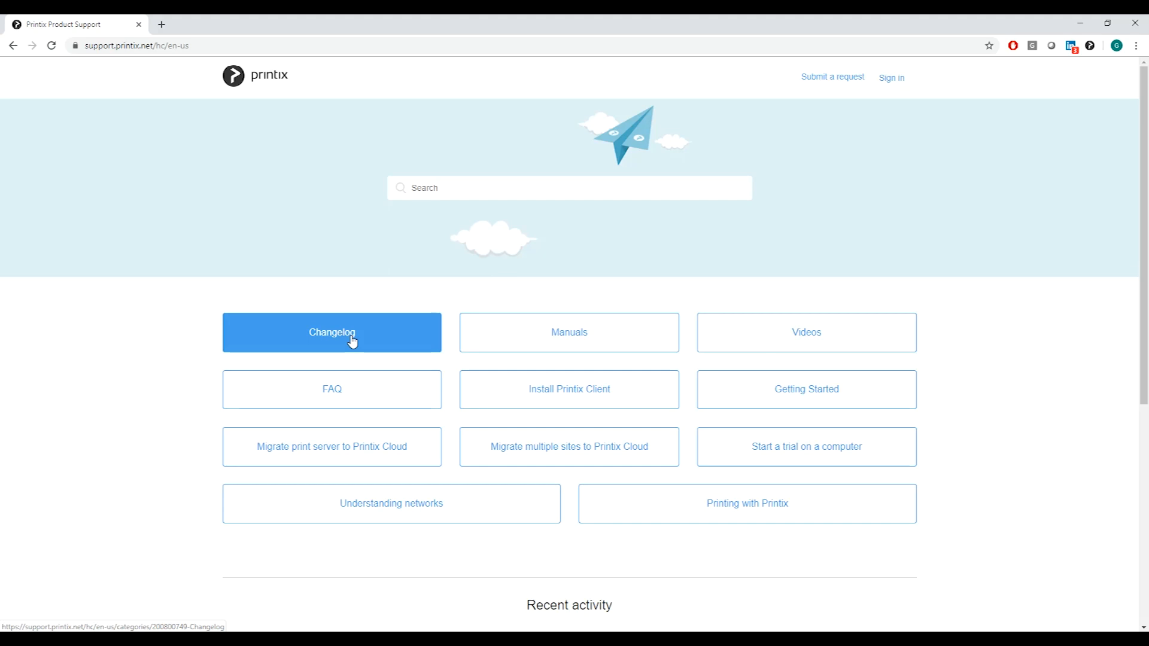
pyautogui.click(331, 332)
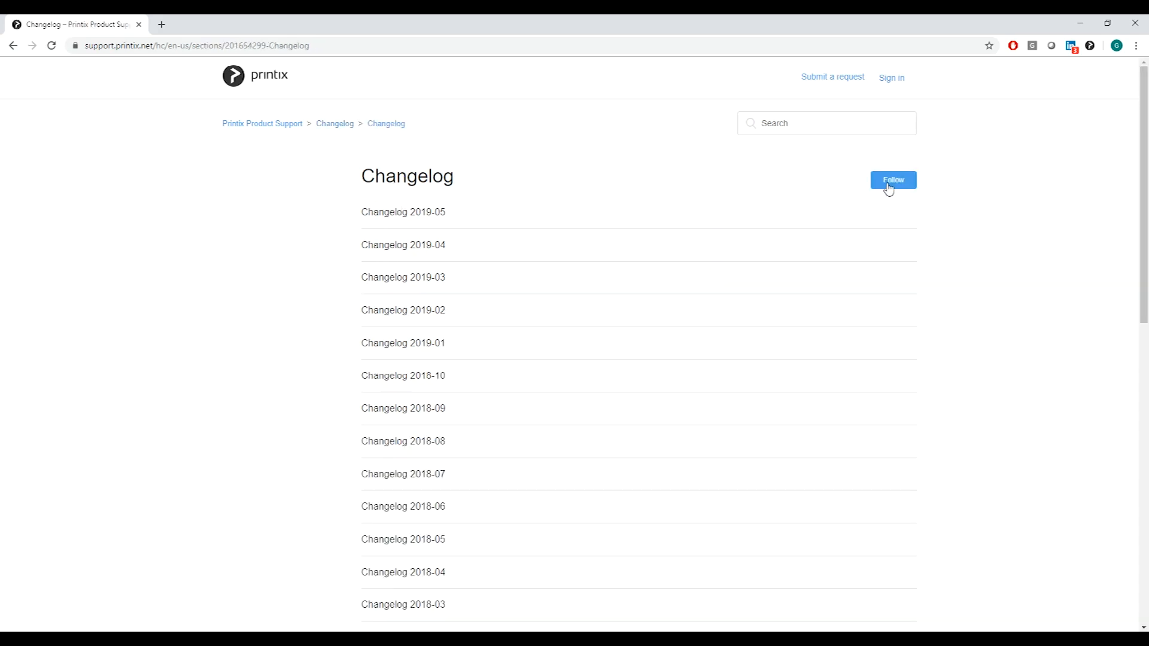
# Step: Sign in to the support site via the Changelog Follow prompt
pyautogui.click(892, 180)
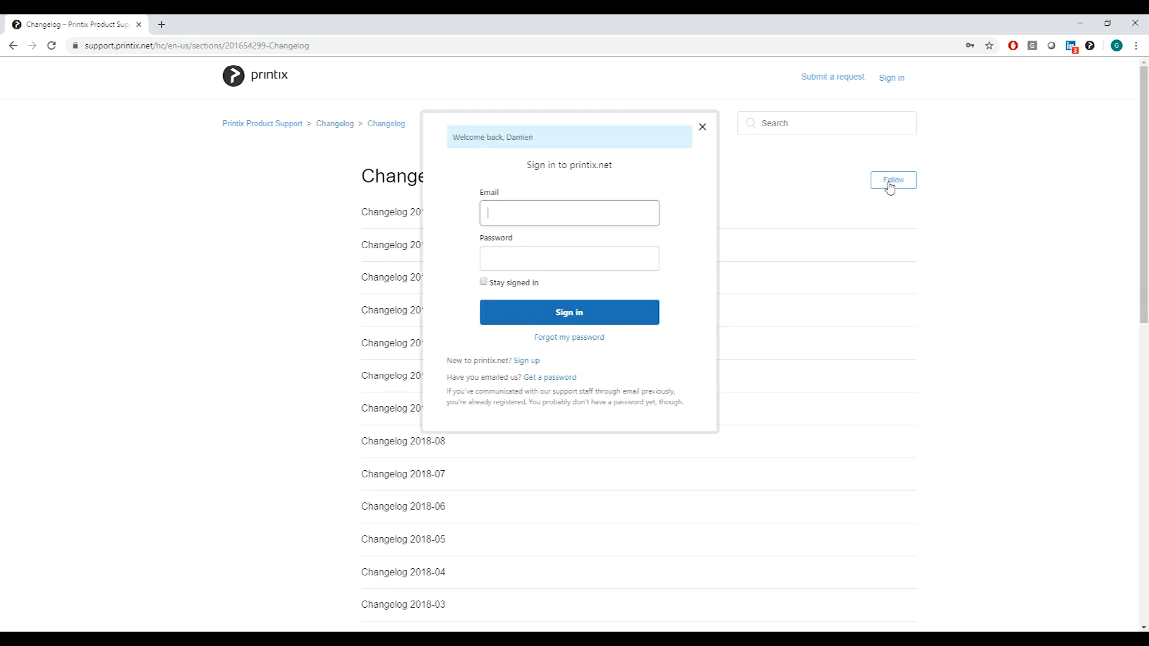
pyautogui.moveTo(697, 208)
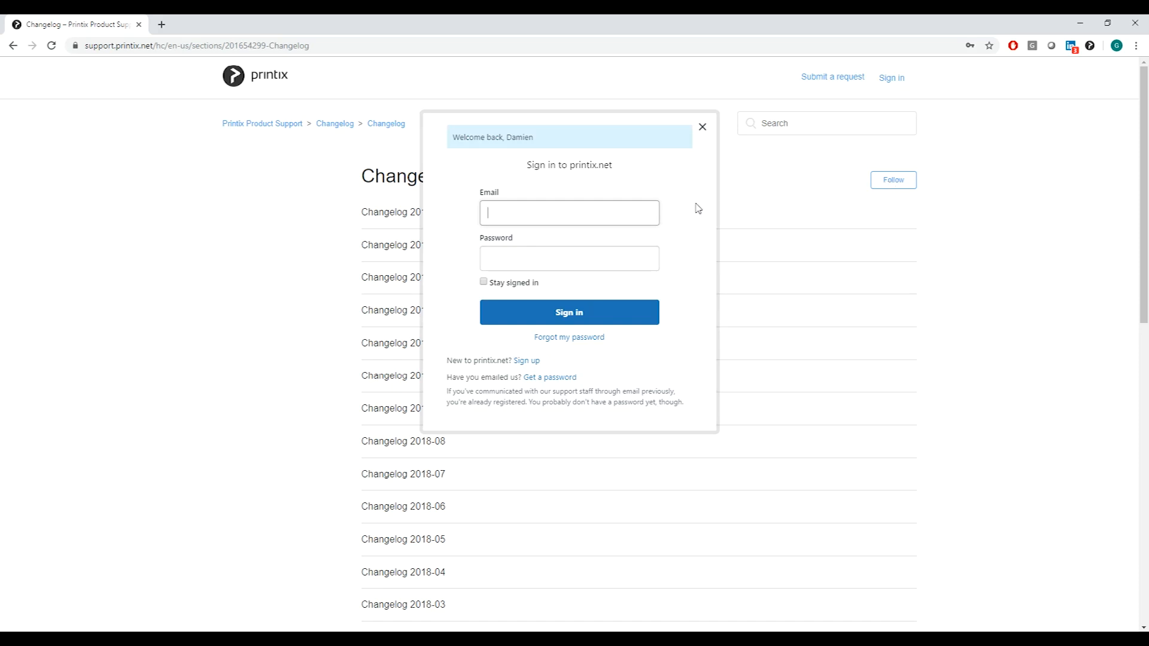
pyautogui.moveTo(603, 347)
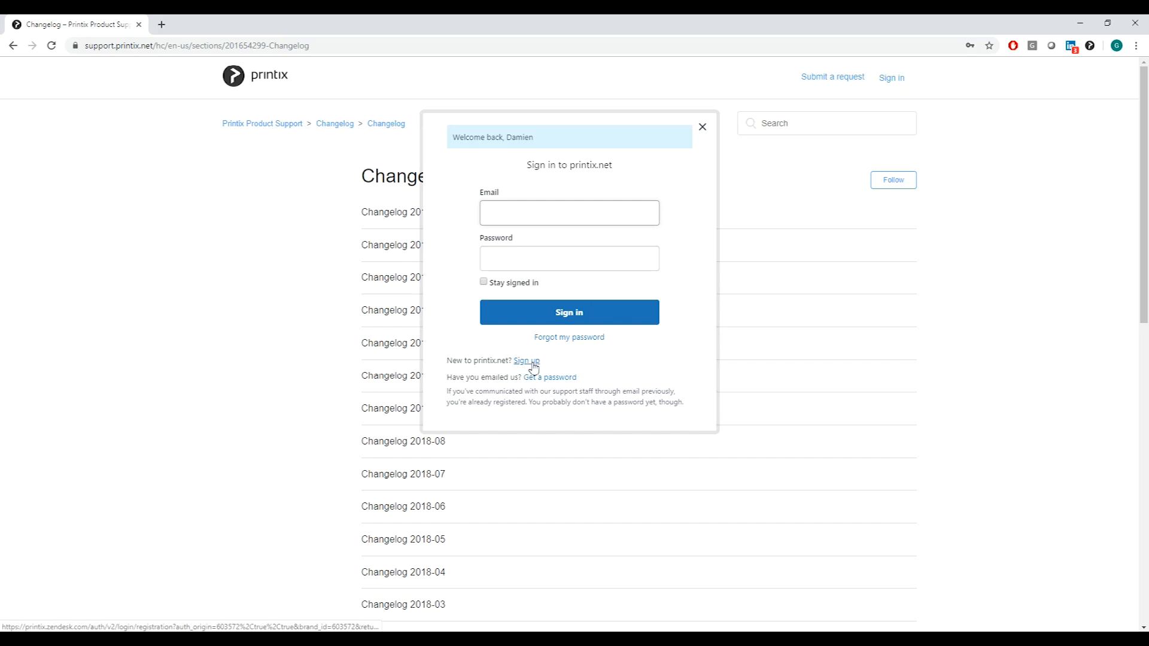
pyautogui.moveTo(564, 249)
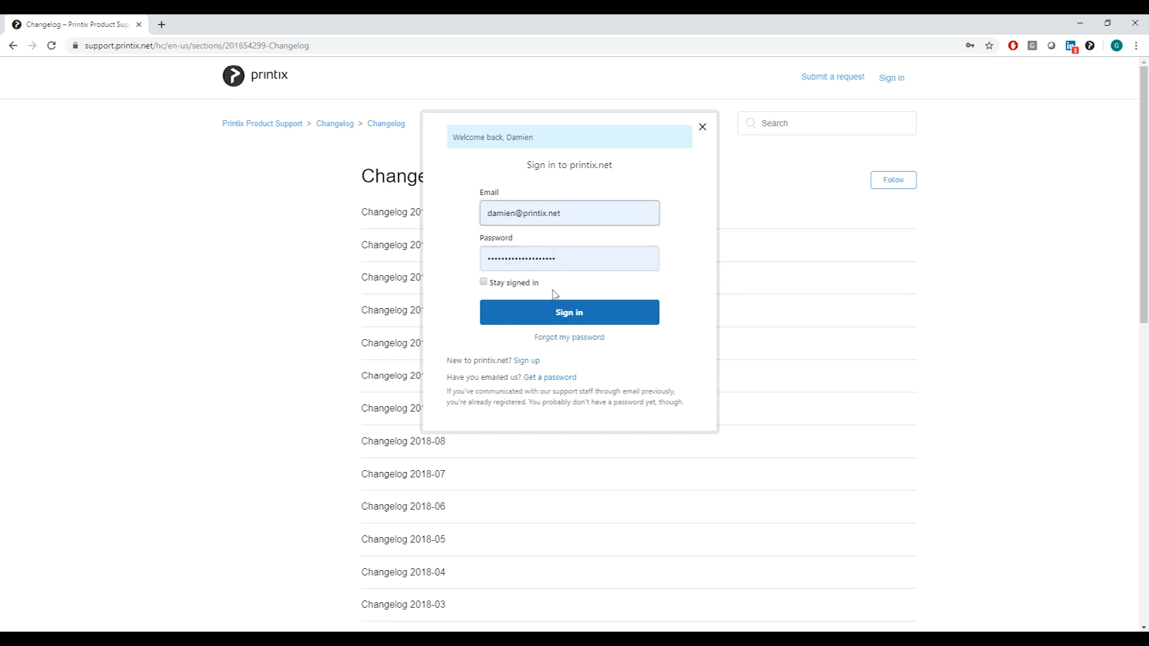
pyautogui.click(569, 311)
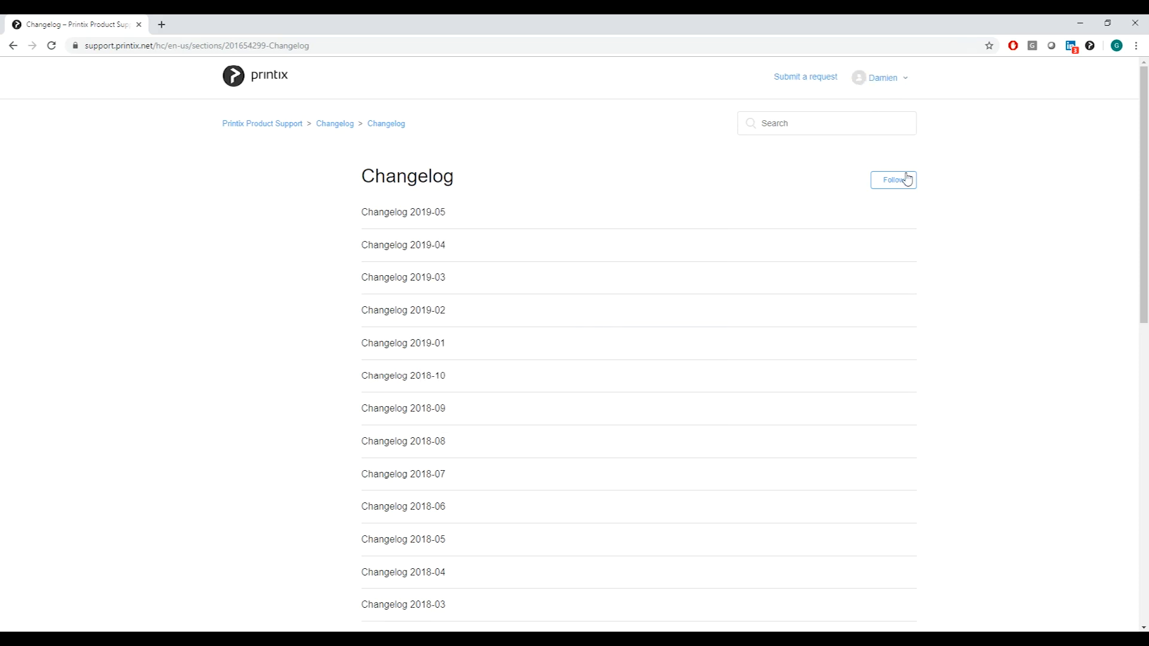
# Step: Follow the Changelog section for new articles only
pyautogui.click(892, 180)
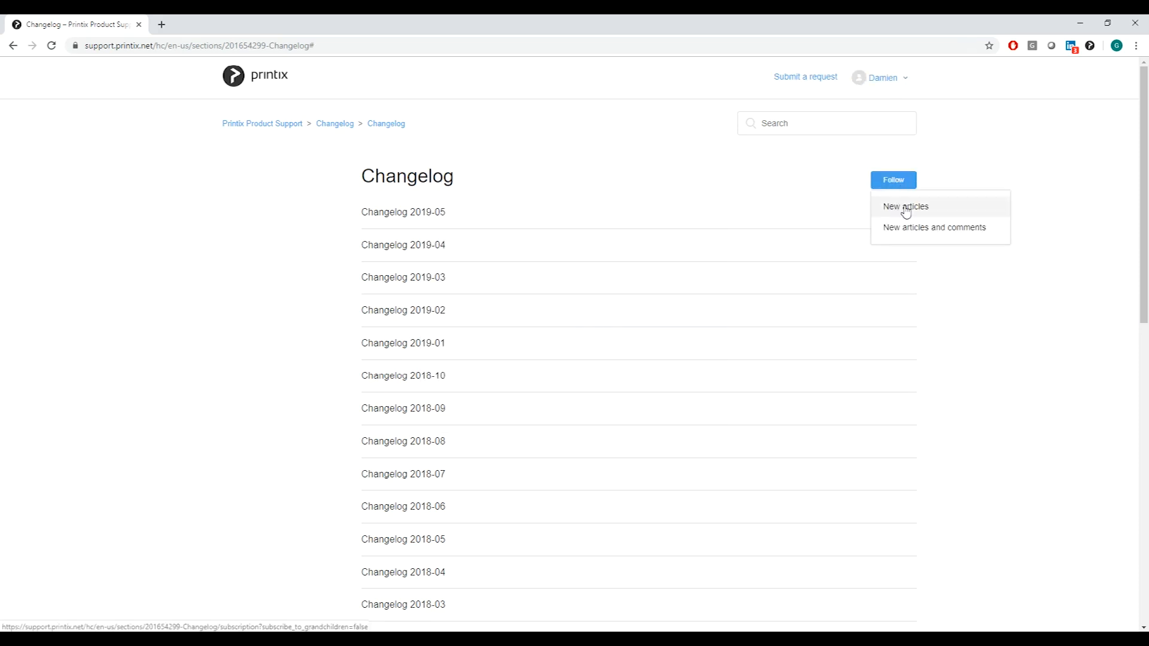
pyautogui.click(904, 206)
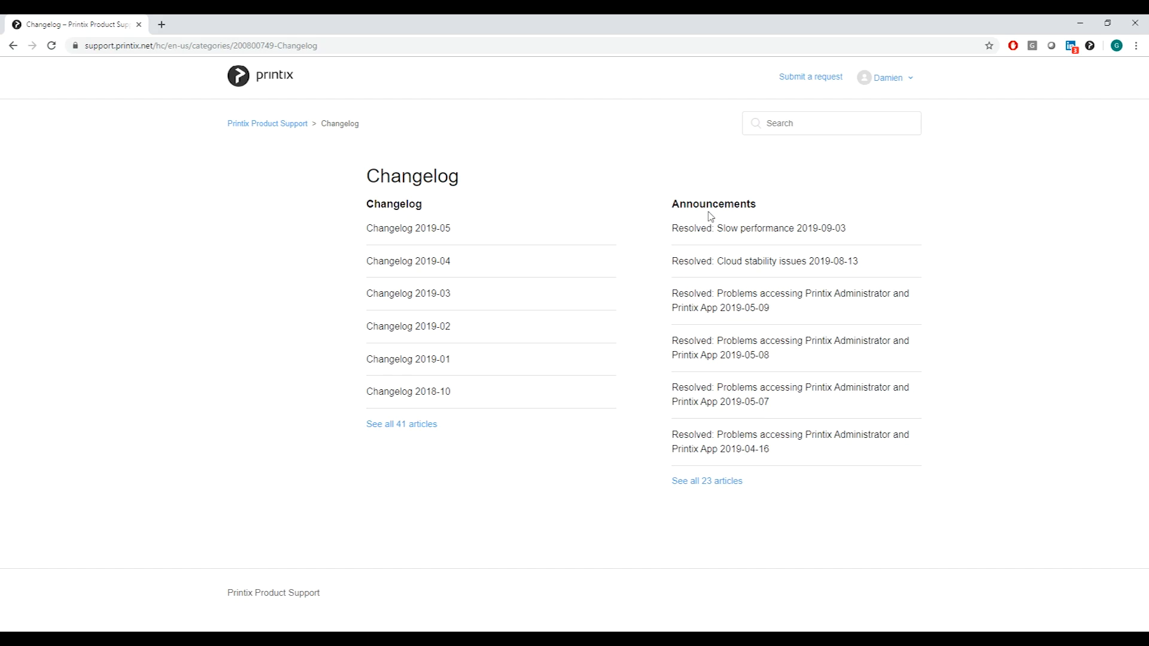
# Step: Follow the Announcements section for new articles only
pyautogui.click(705, 480)
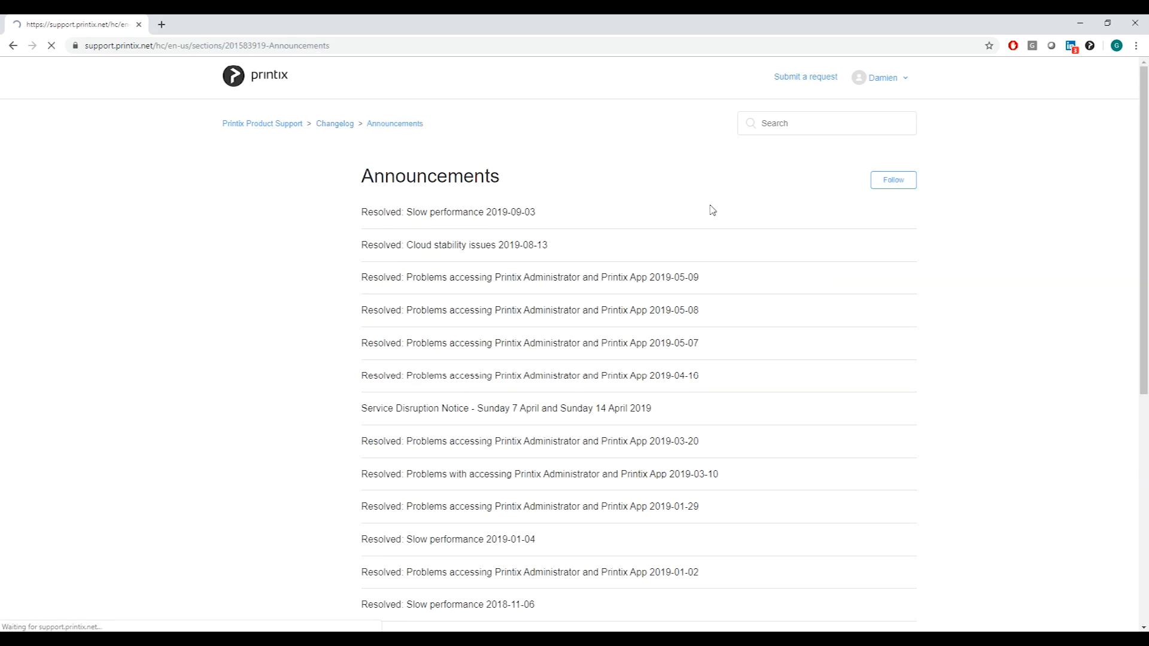
pyautogui.click(892, 180)
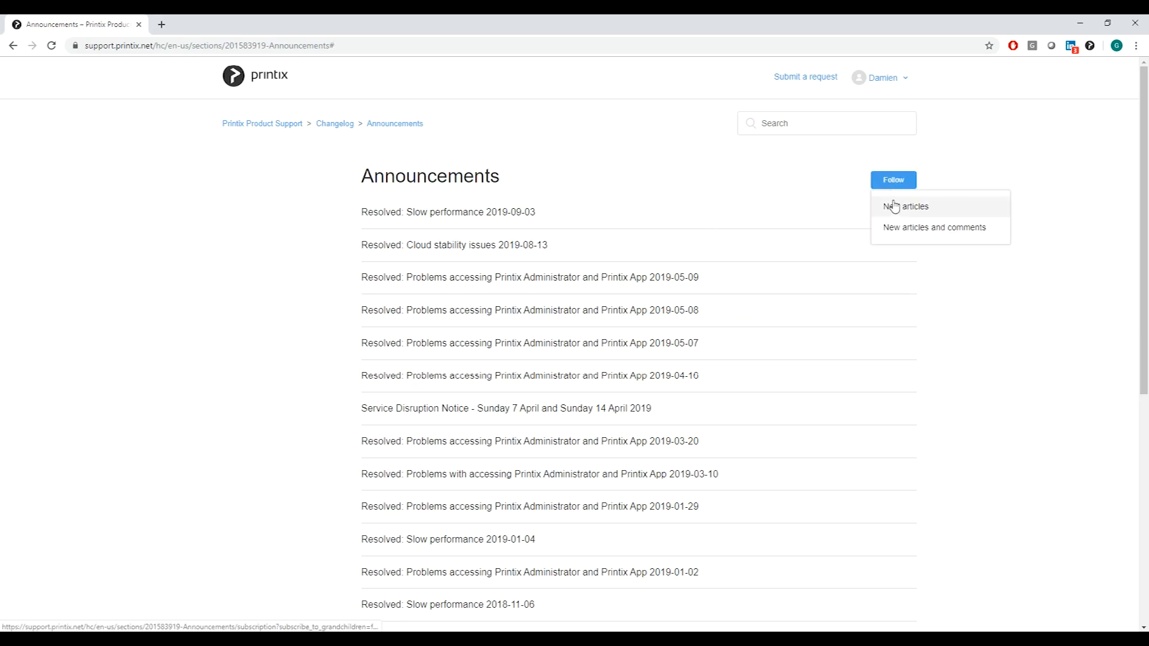
pyautogui.click(906, 206)
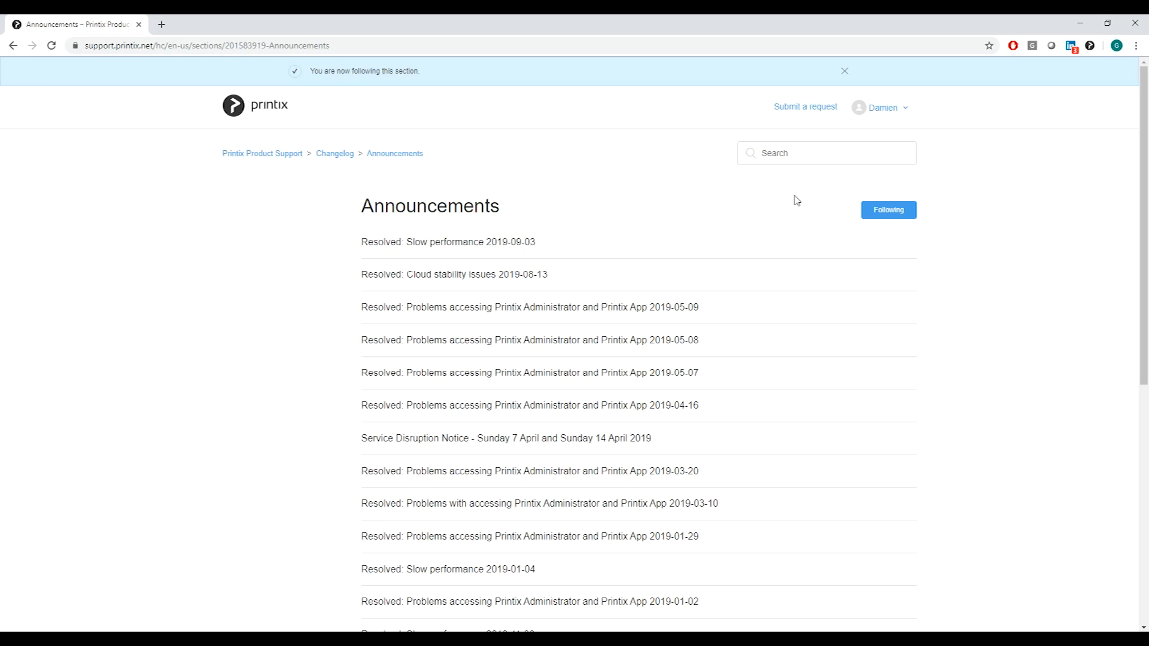
pyautogui.moveTo(986, 252)
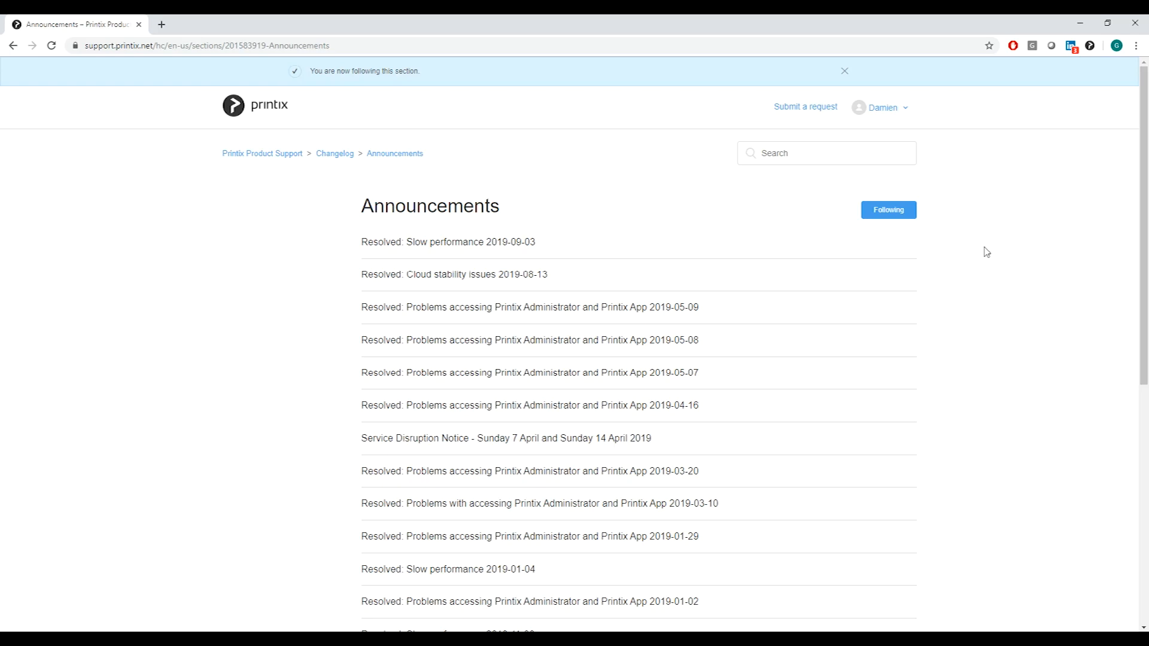